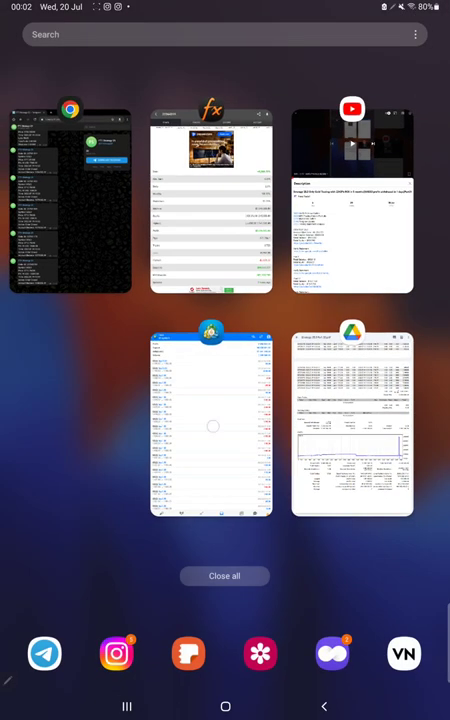
# - Show the trade history and scroll down through the GOLD buy and sell trades
pyautogui.click(212, 428)
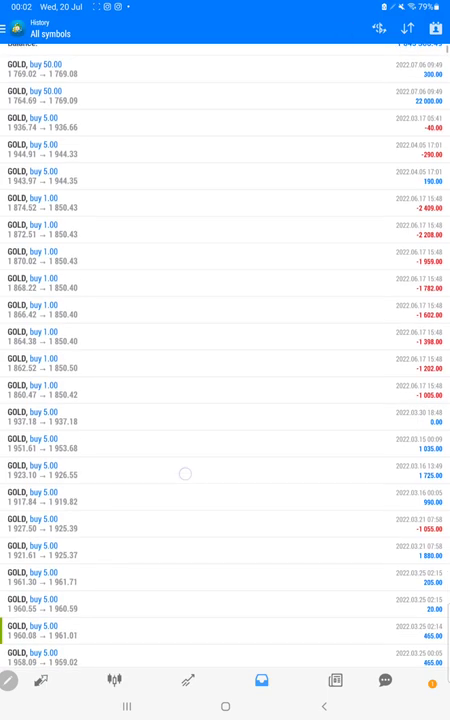
pyautogui.scroll(-3)
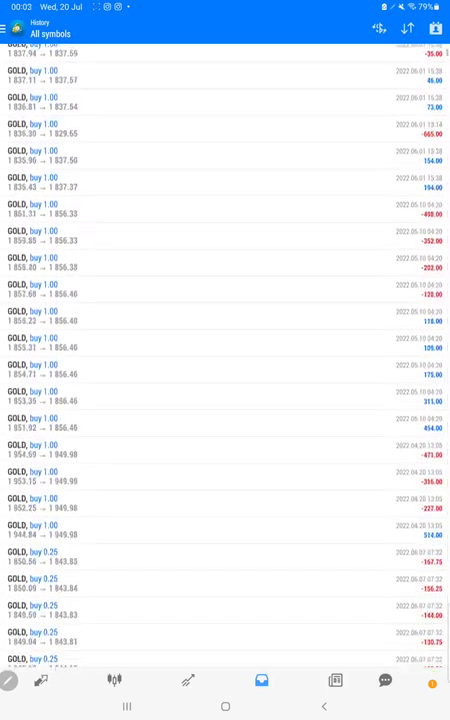
pyautogui.scroll(-3)
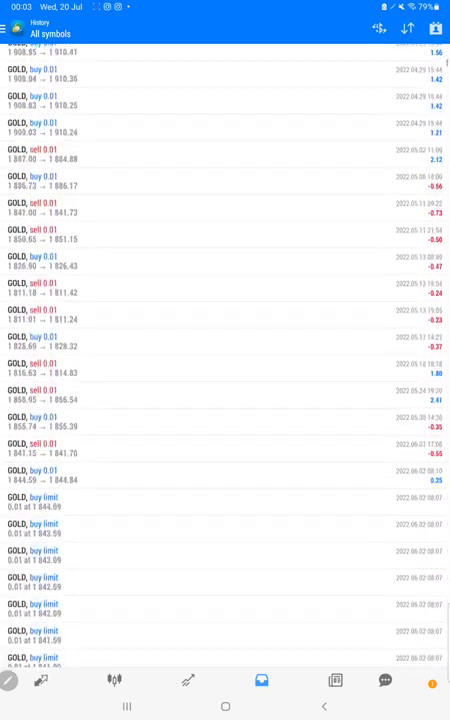
pyautogui.scroll(-3)
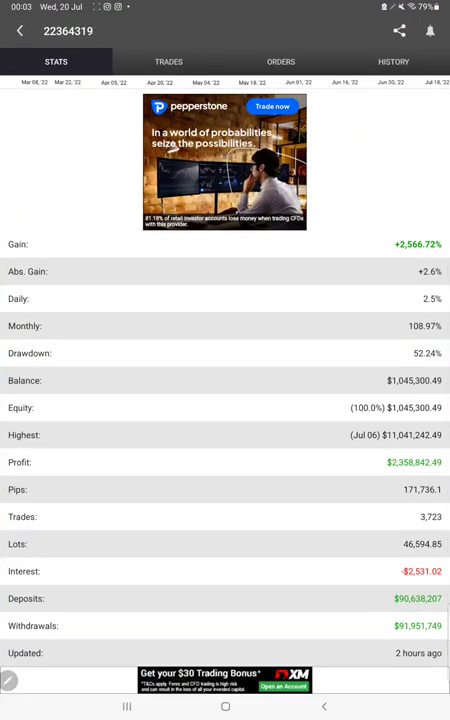
# - Scroll the Stats page, then check Trades, Orders and the closed GOLD trade History
pyautogui.scroll(-3)
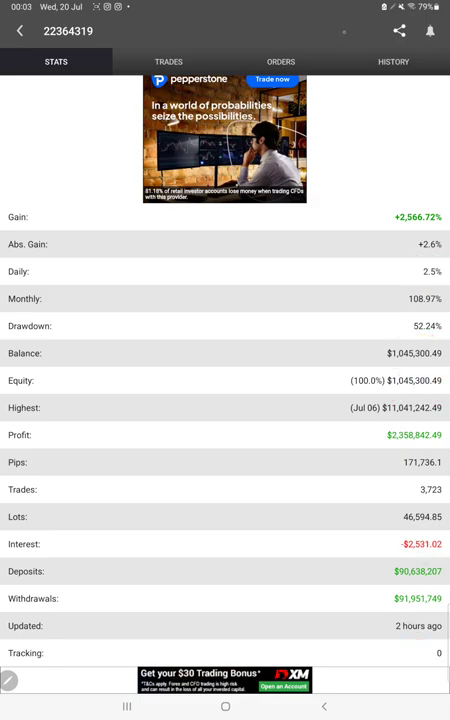
pyautogui.click(168, 60)
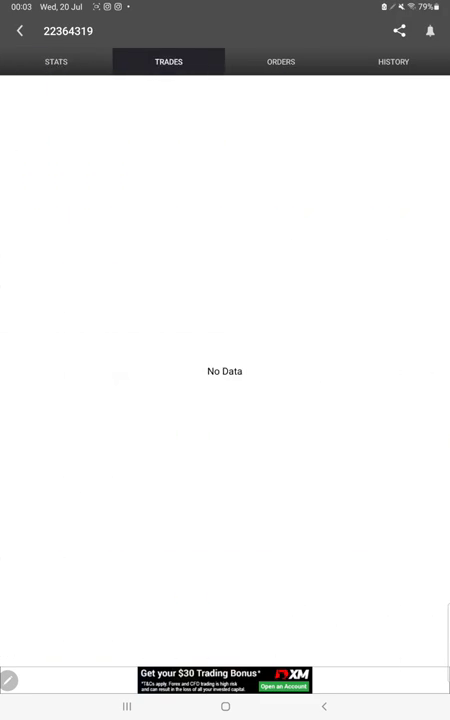
pyautogui.click(280, 60)
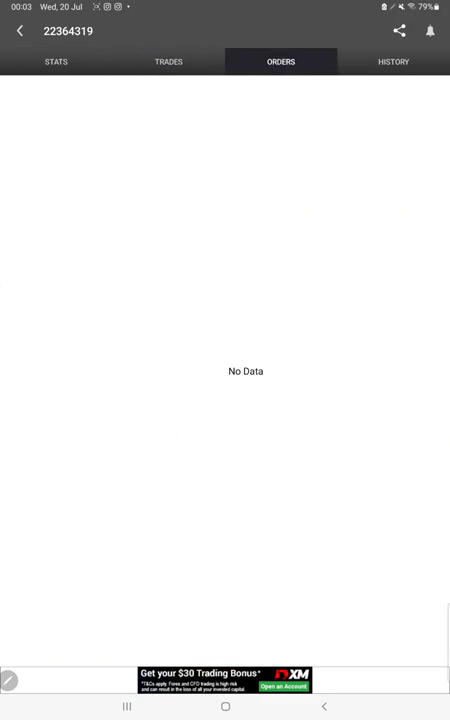
pyautogui.click(392, 60)
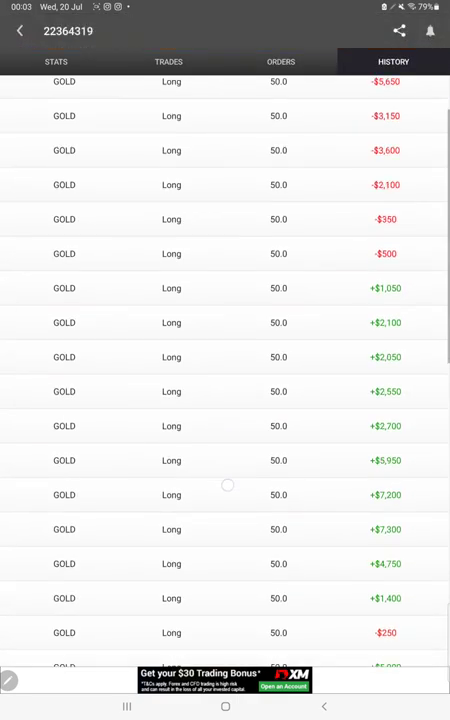
pyautogui.scroll(-3)
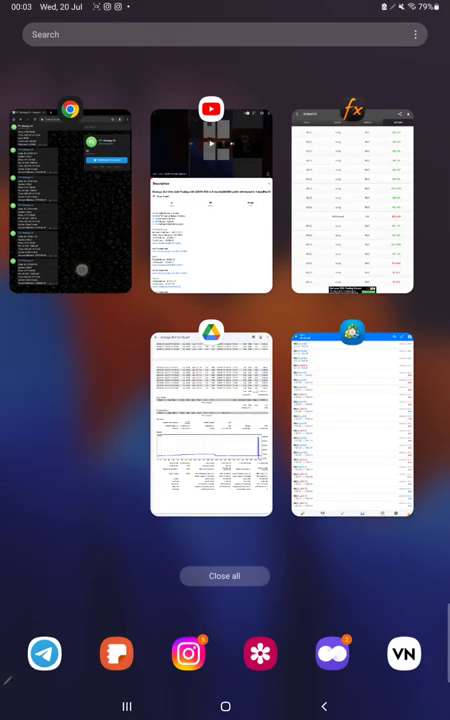
pyautogui.click(70, 200)
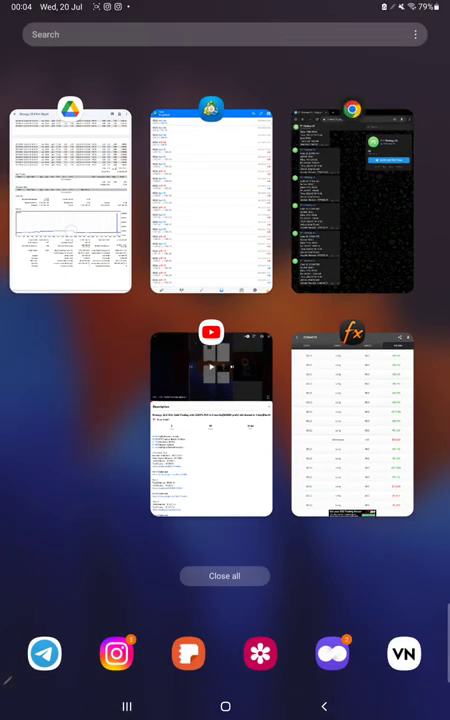
# - In the Strategy 26.3 Part 30 PDF, write the accuracy figure '711' after Acc
pyautogui.click(70, 200)
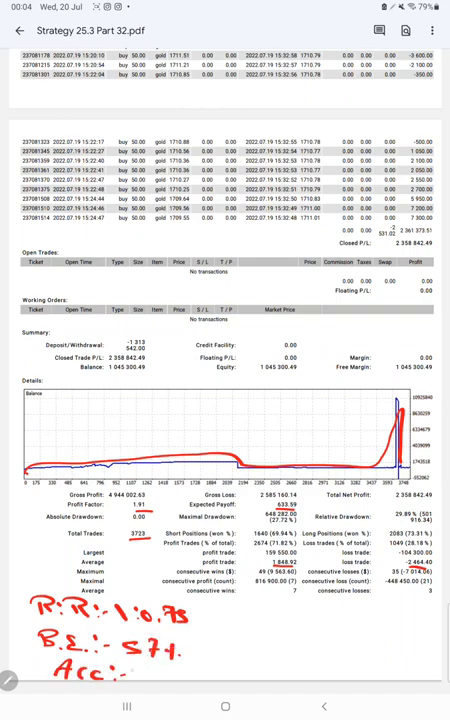
pyautogui.write('711')
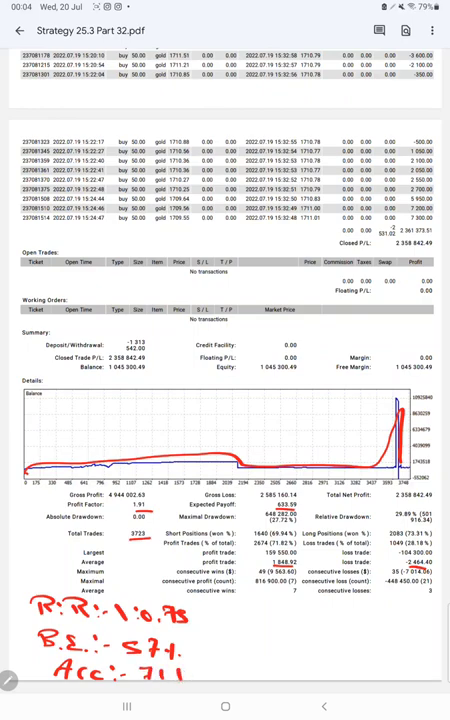